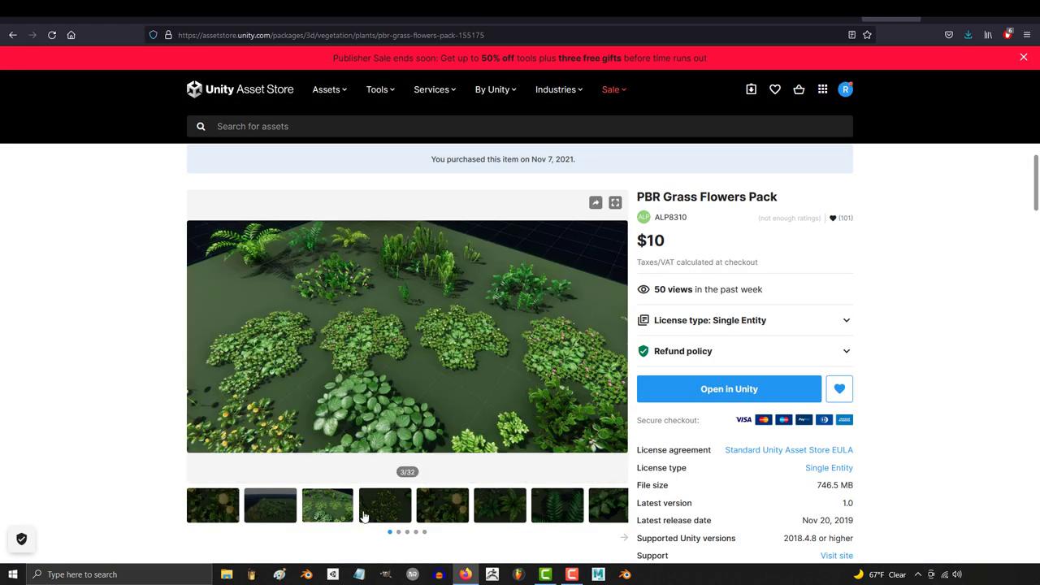
Step: Switch Blender to the armored soldier's armature pose scene and scroll the view
{"action": "left_click", "coordinate": [442, 505]}
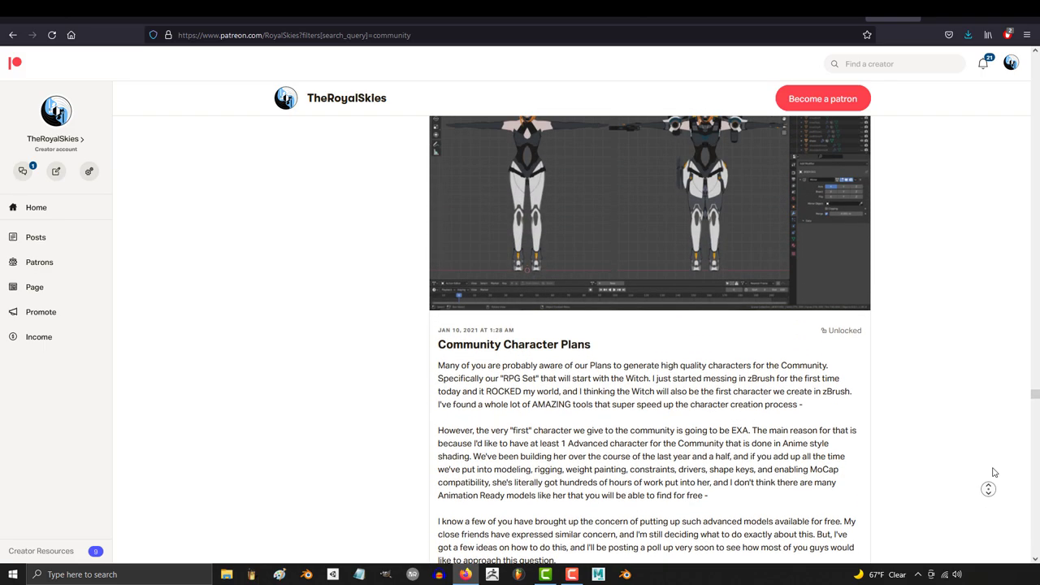
{"action": "scroll", "scroll_direction": "down", "scroll_amount": 3}
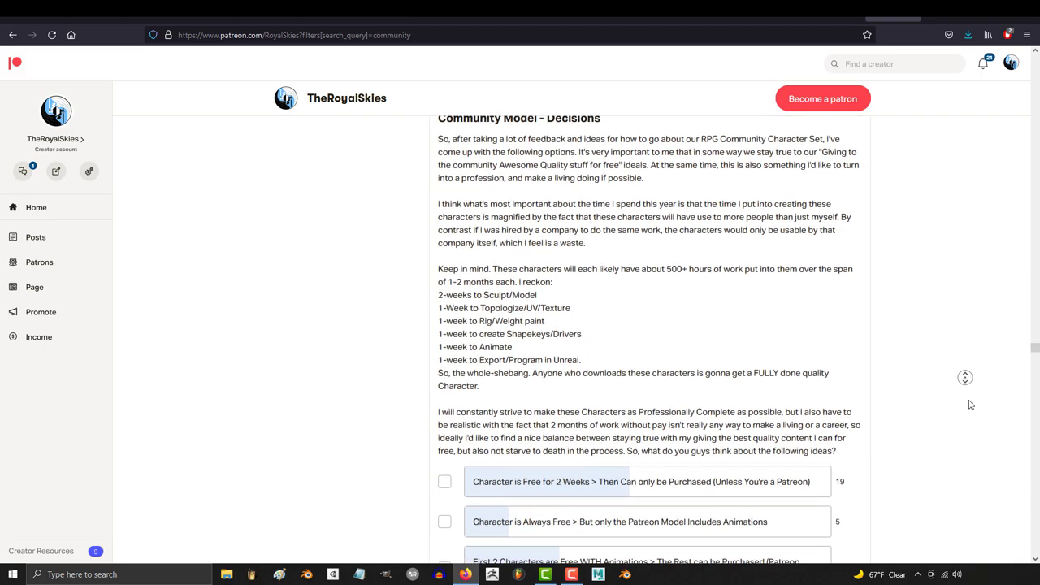
{"action": "scroll", "scroll_direction": "down", "scroll_amount": 3}
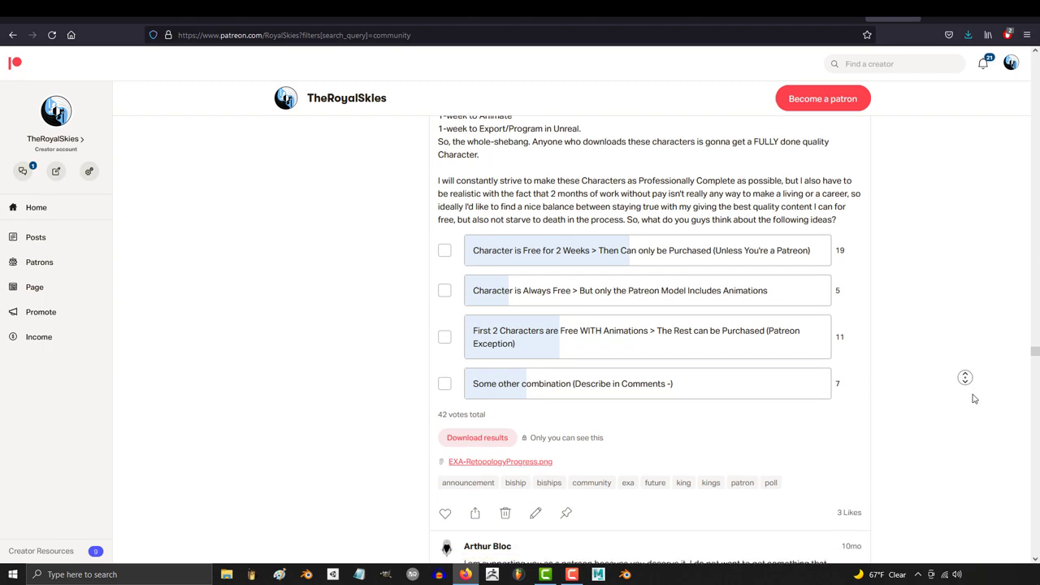
{"action": "scroll", "scroll_direction": "down", "scroll_amount": 3}
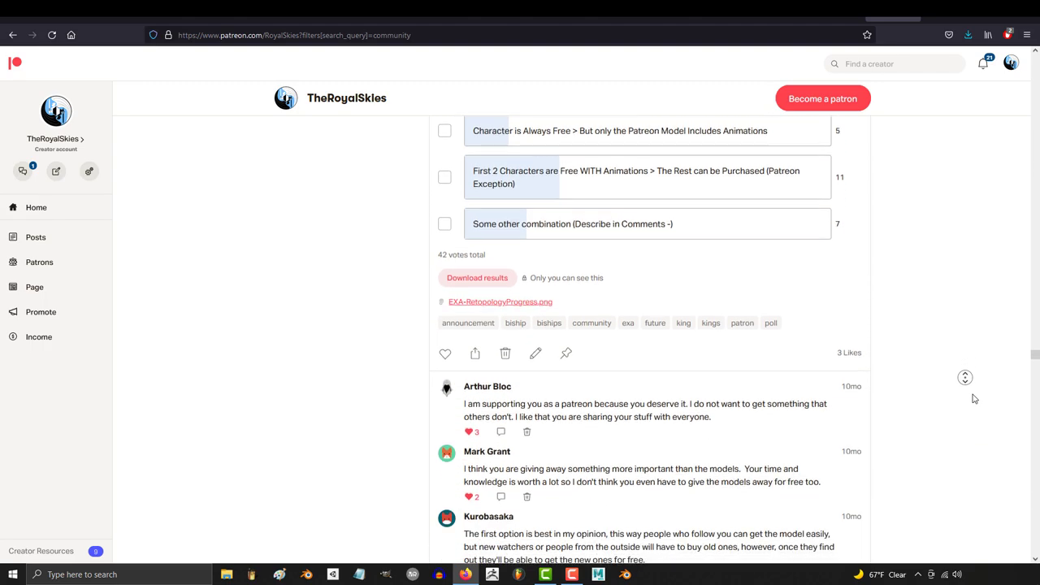
{"action": "scroll", "scroll_direction": "down", "scroll_amount": 3}
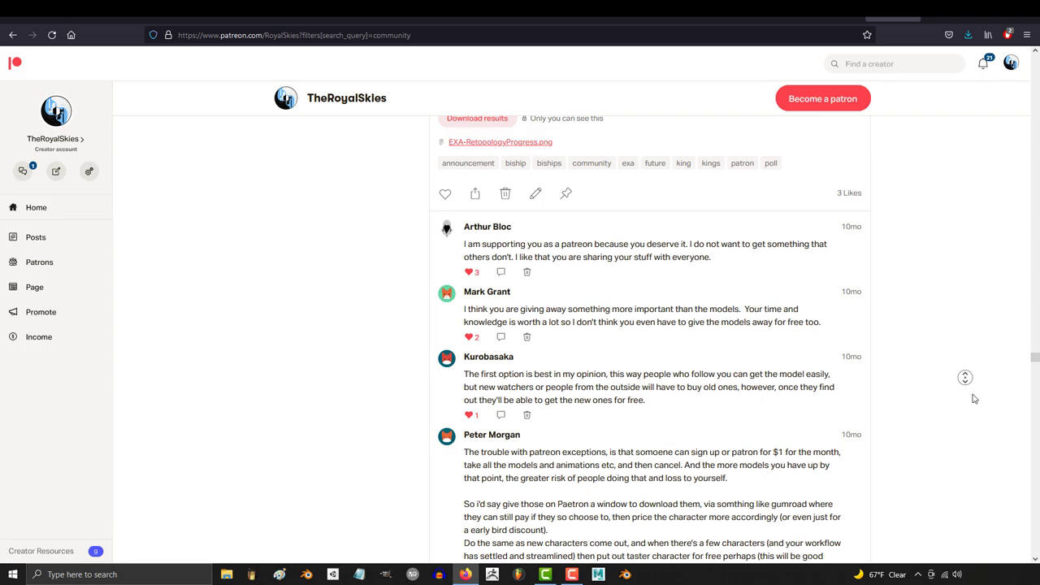
{"action": "scroll", "scroll_direction": "down", "scroll_amount": 3}
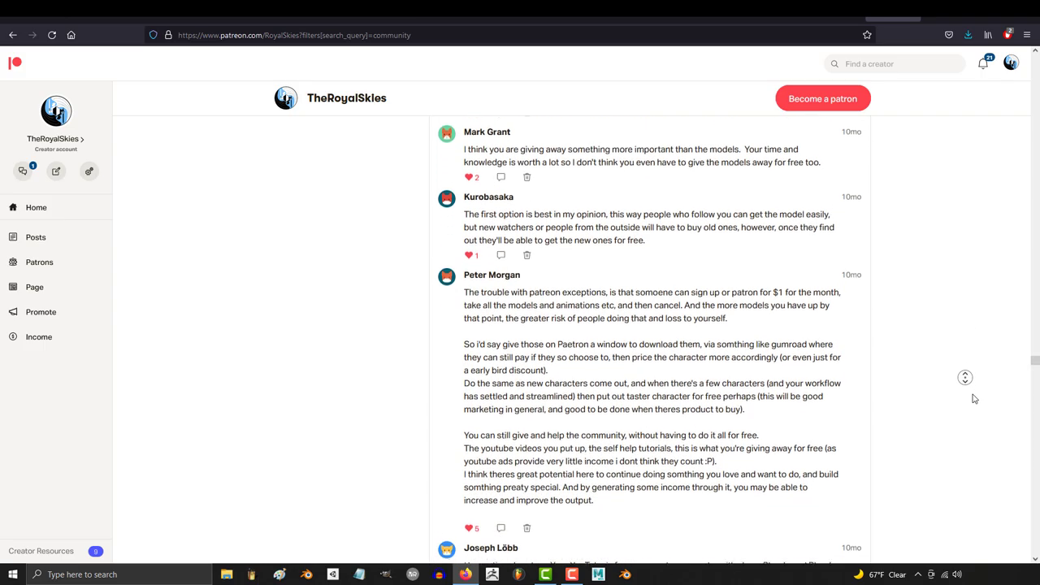
{"action": "scroll", "scroll_direction": "down", "scroll_amount": 3}
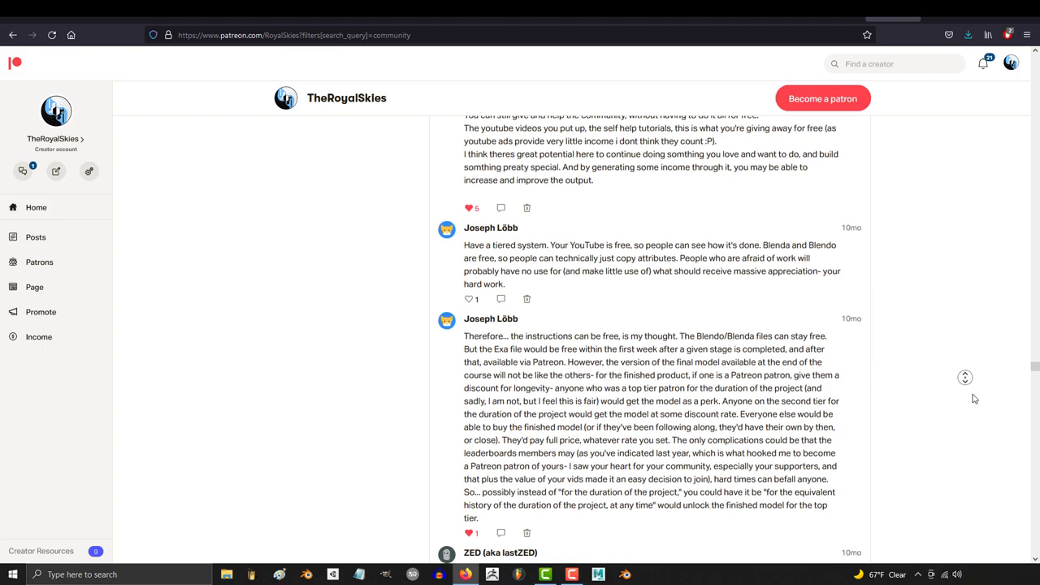
{"action": "scroll", "scroll_direction": "down", "scroll_amount": 3}
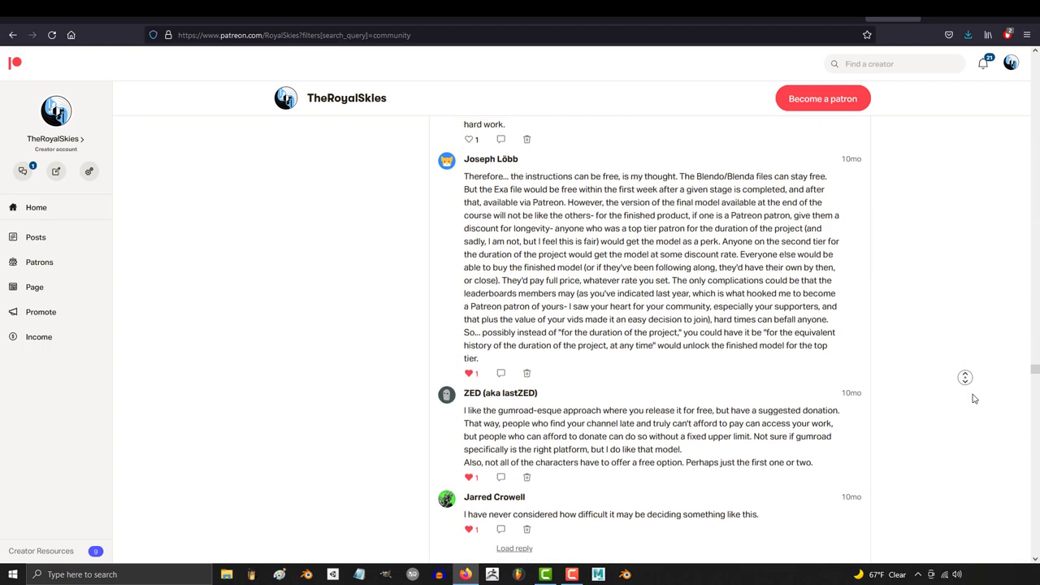
{"action": "scroll", "scroll_direction": "down", "scroll_amount": 3}
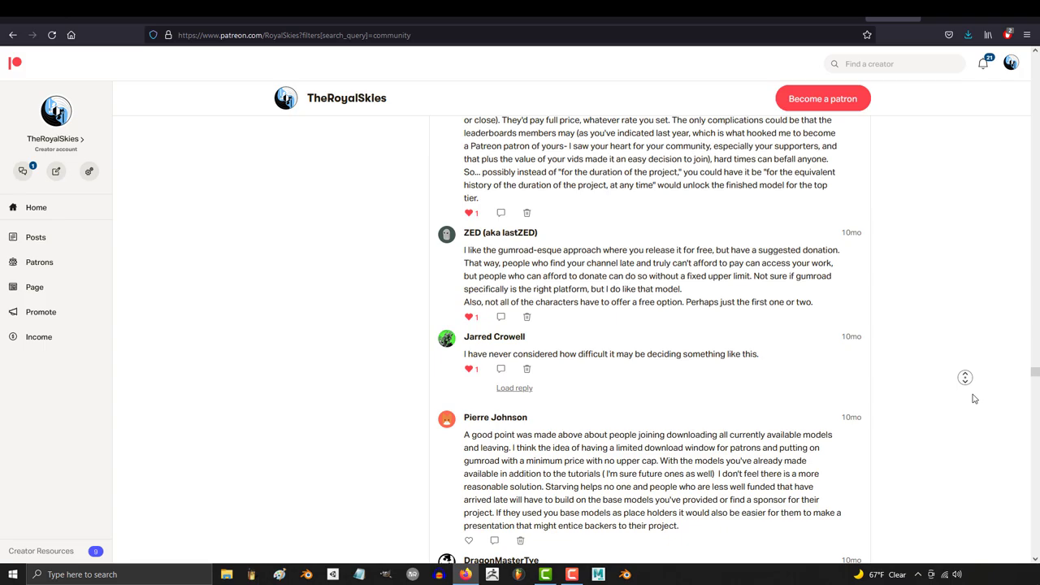
{"action": "scroll", "scroll_direction": "down", "scroll_amount": 3}
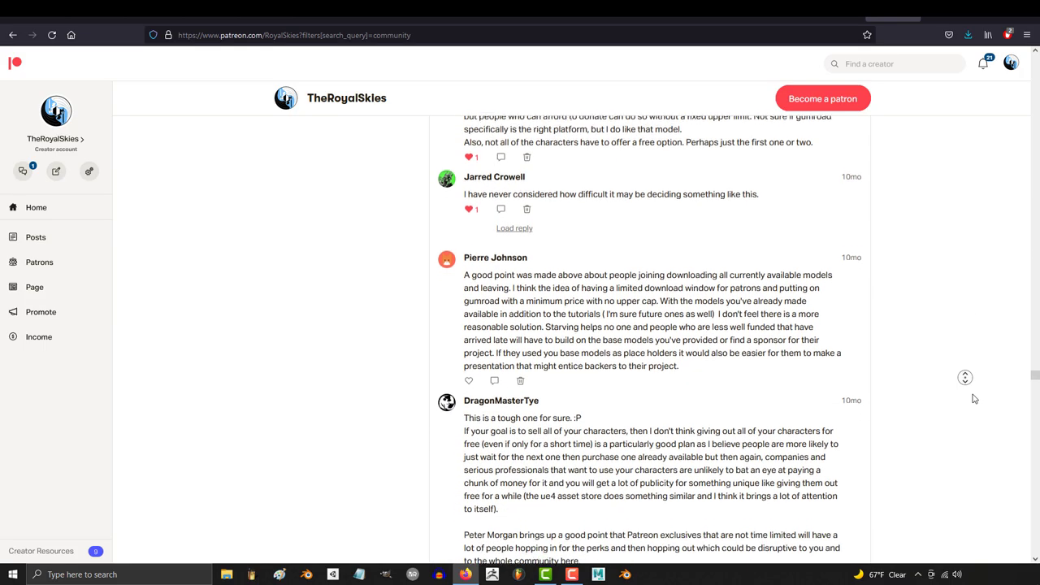
{"action": "scroll", "scroll_direction": "down", "scroll_amount": 3}
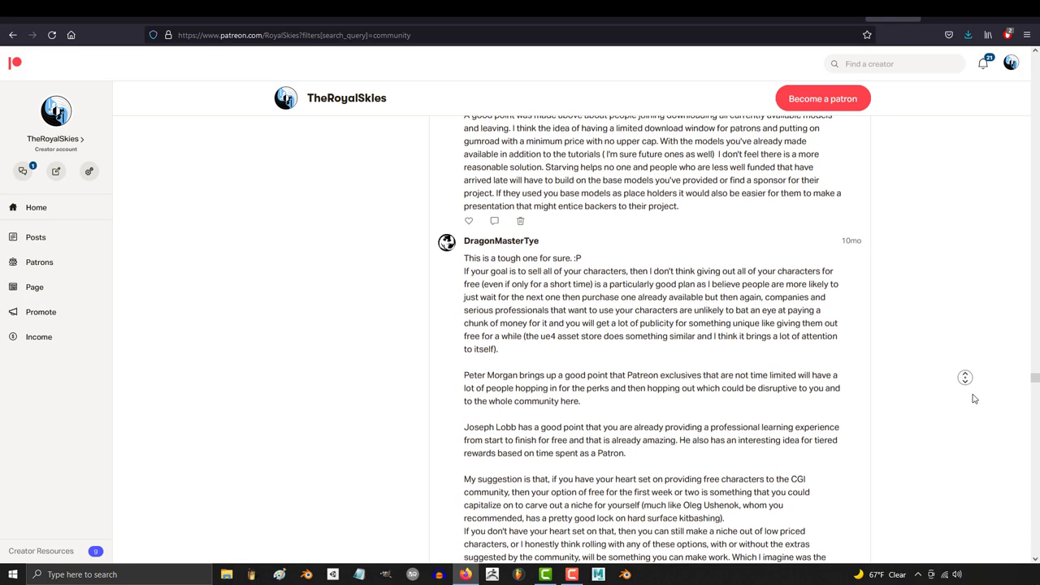
{"action": "scroll", "scroll_direction": "down", "scroll_amount": 3}
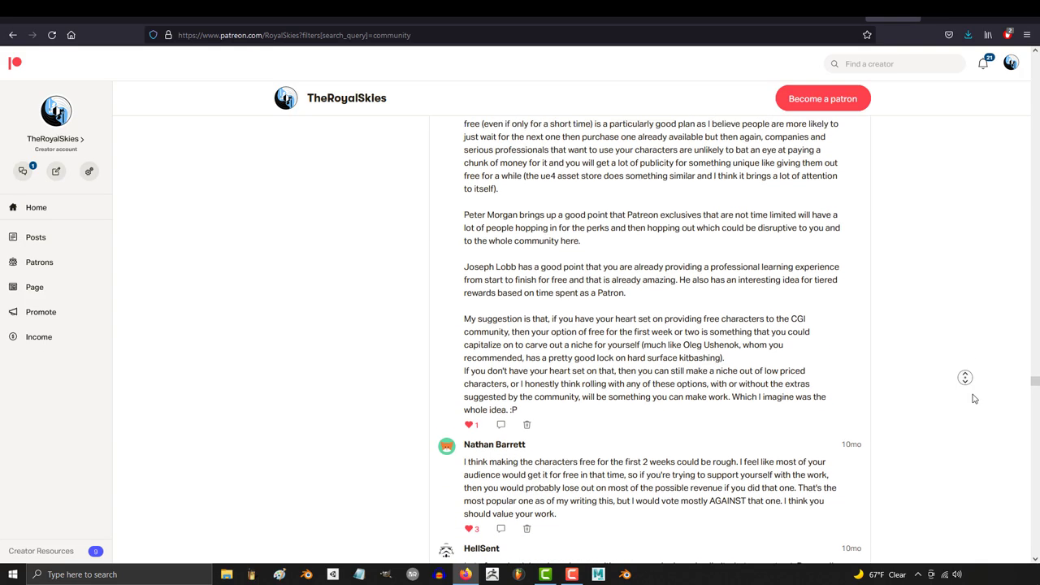
{"action": "scroll", "scroll_direction": "down", "scroll_amount": 3}
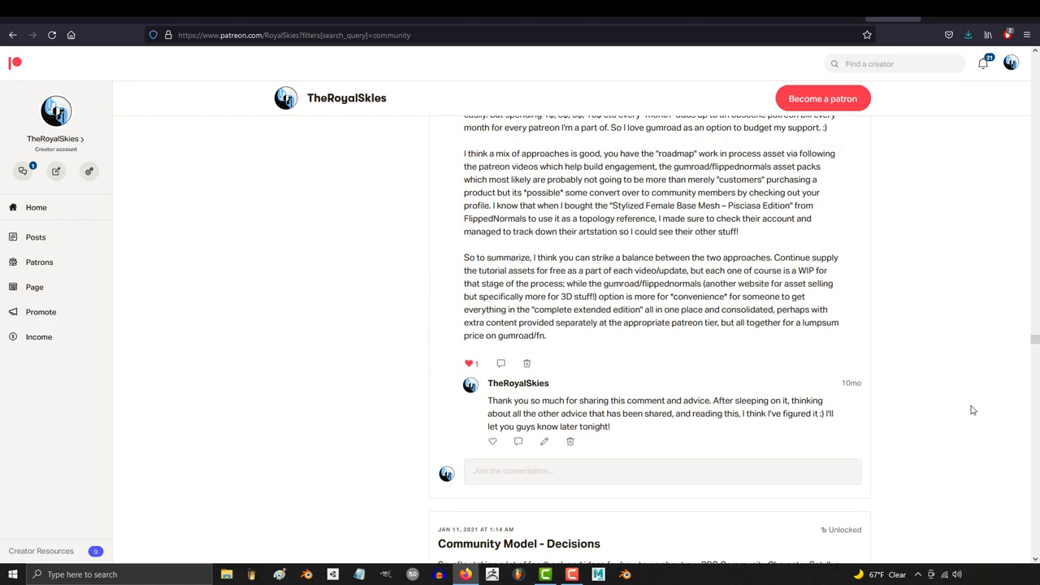
Step: Keep scrolling the view of the armored rig in pose mode
{"action": "scroll", "scroll_direction": "down", "scroll_amount": 3}
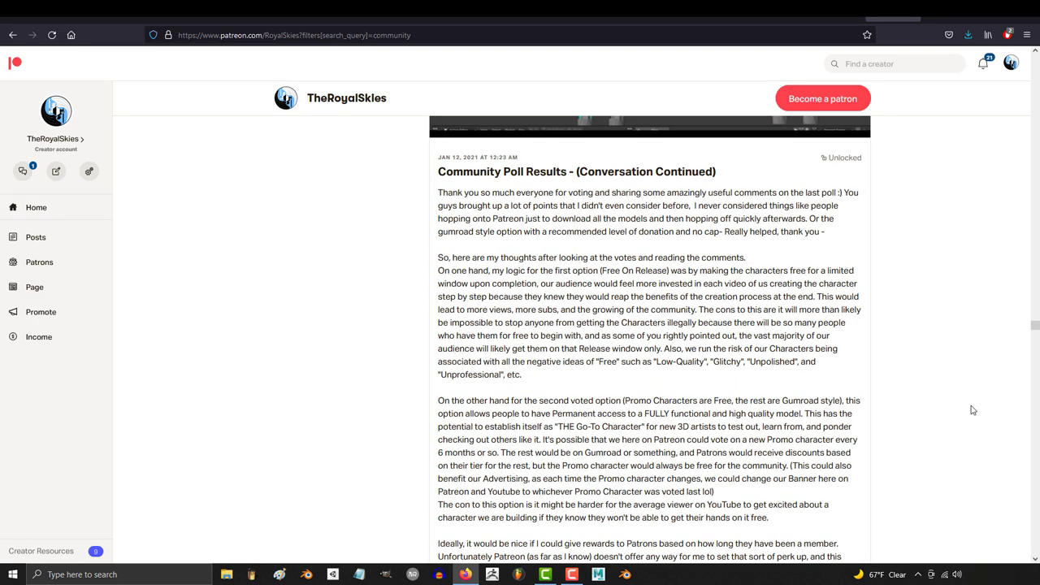
{"action": "scroll", "scroll_direction": "down", "scroll_amount": 3}
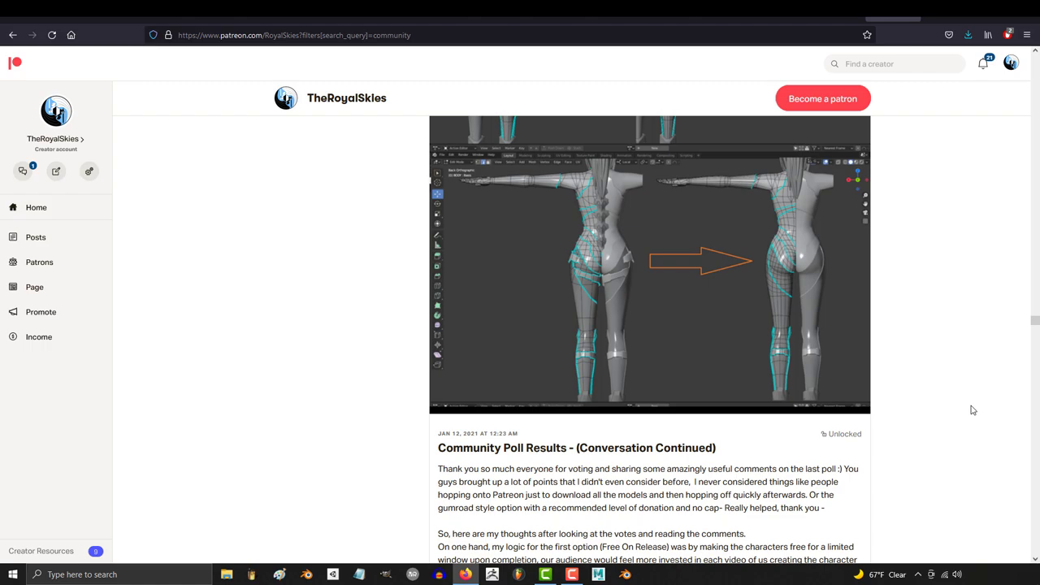
{"action": "scroll", "scroll_direction": "down", "scroll_amount": 3}
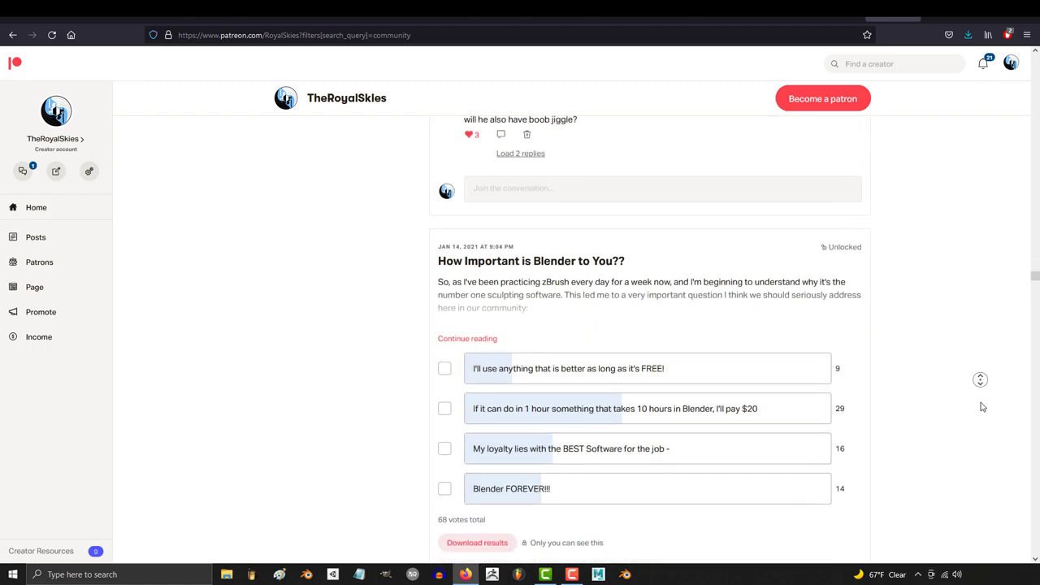
{"action": "scroll", "scroll_direction": "down", "scroll_amount": 3}
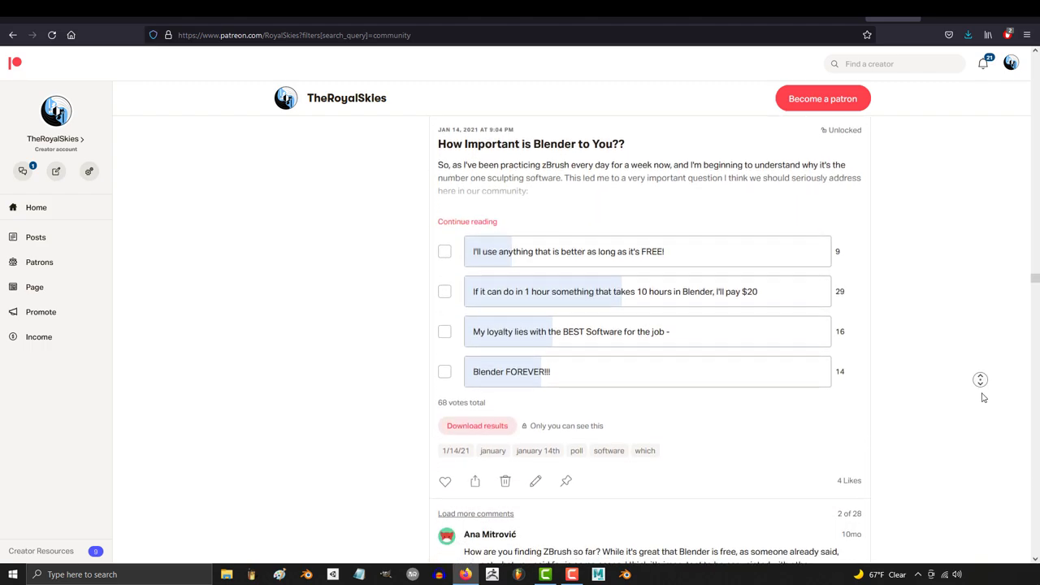
{"action": "scroll", "scroll_direction": "down", "scroll_amount": 3}
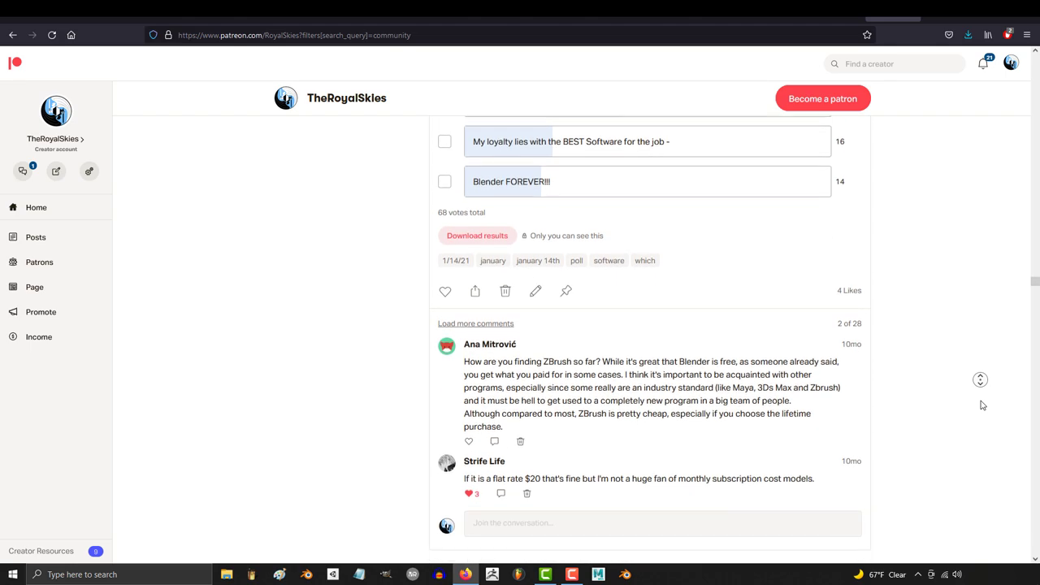
{"action": "scroll", "scroll_direction": "down", "scroll_amount": 3}
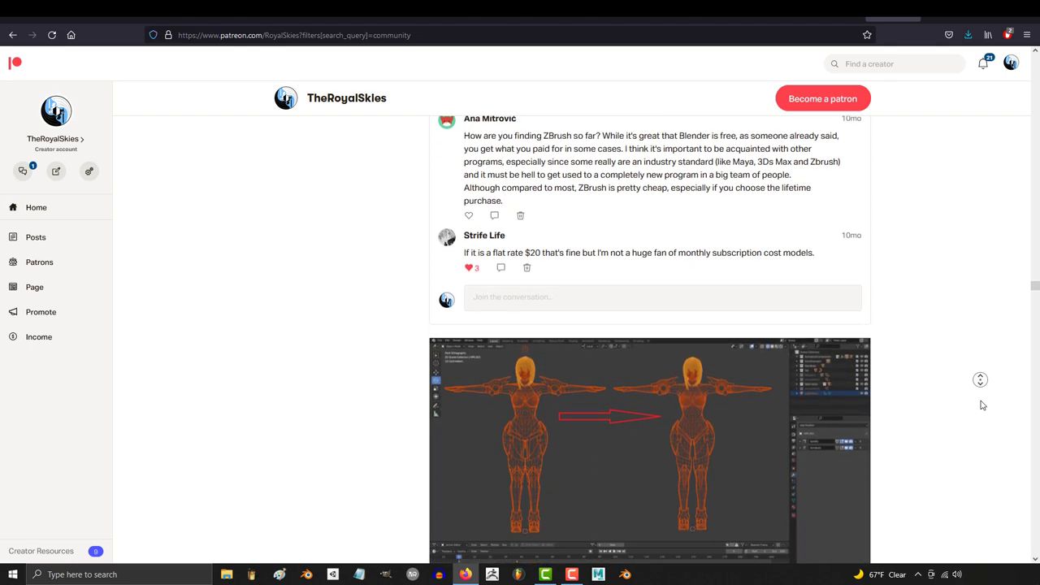
{"action": "scroll", "scroll_direction": "down", "scroll_amount": 3}
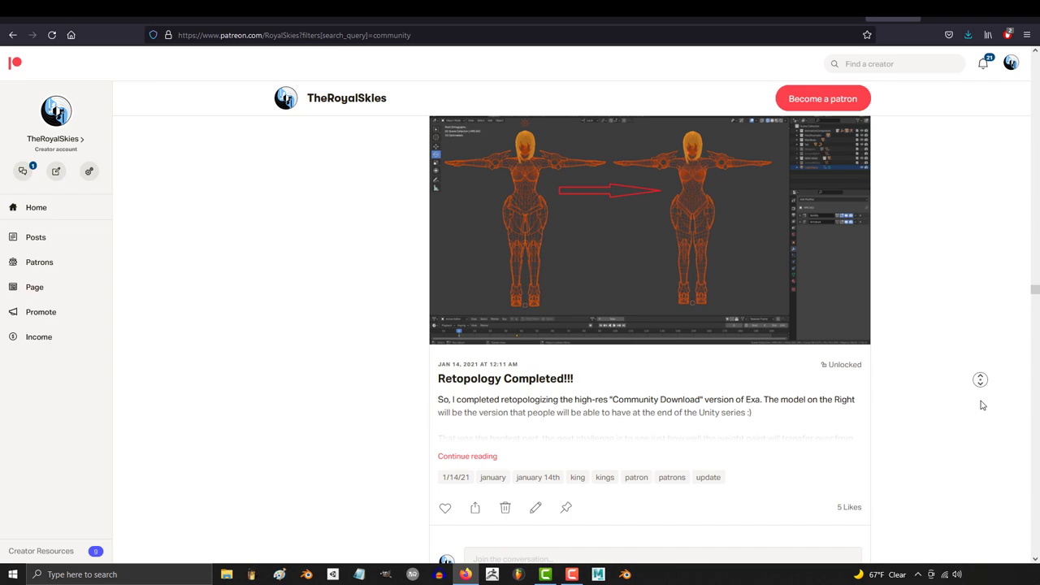
{"action": "scroll", "scroll_direction": "down", "scroll_amount": 3}
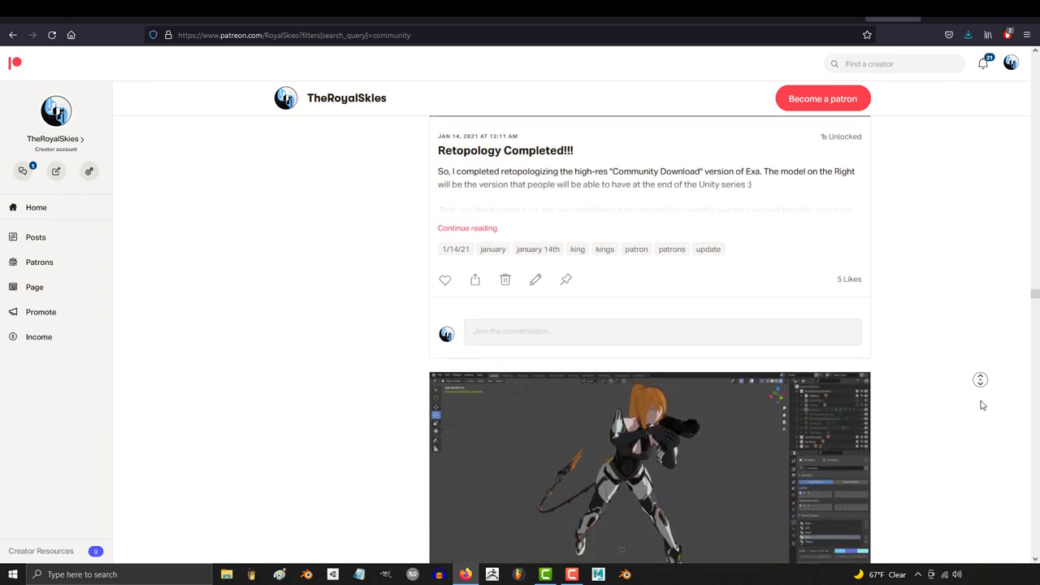
{"action": "scroll", "scroll_direction": "down", "scroll_amount": 3}
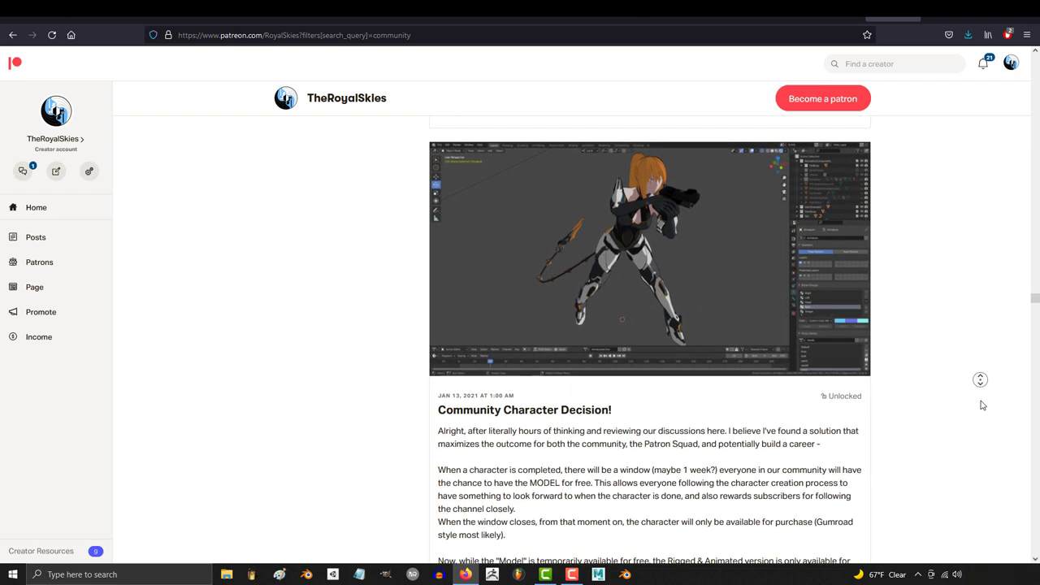
{"action": "scroll", "scroll_direction": "down", "scroll_amount": 3}
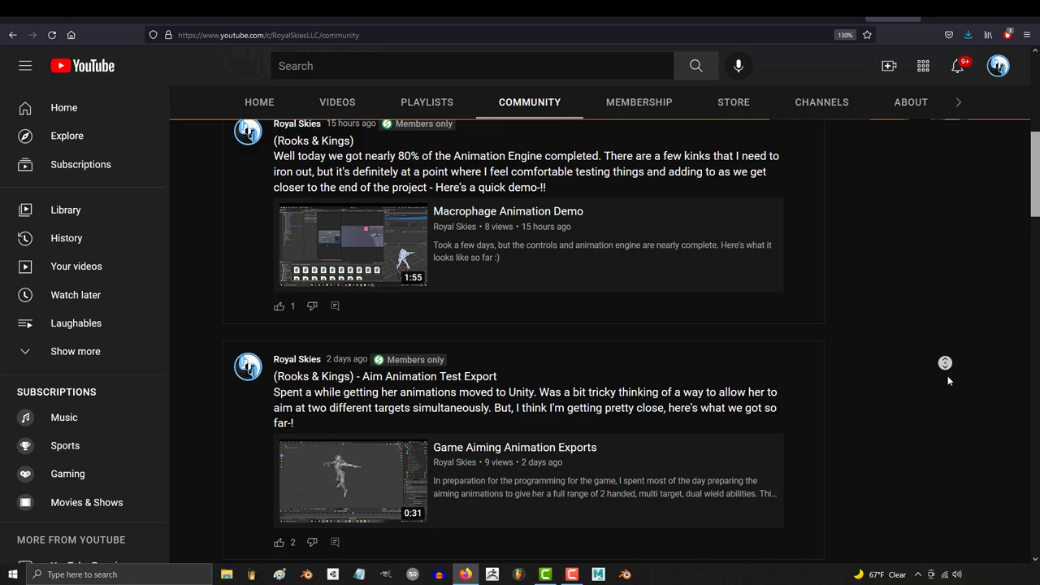
{"action": "scroll", "scroll_direction": "down", "scroll_amount": 3}
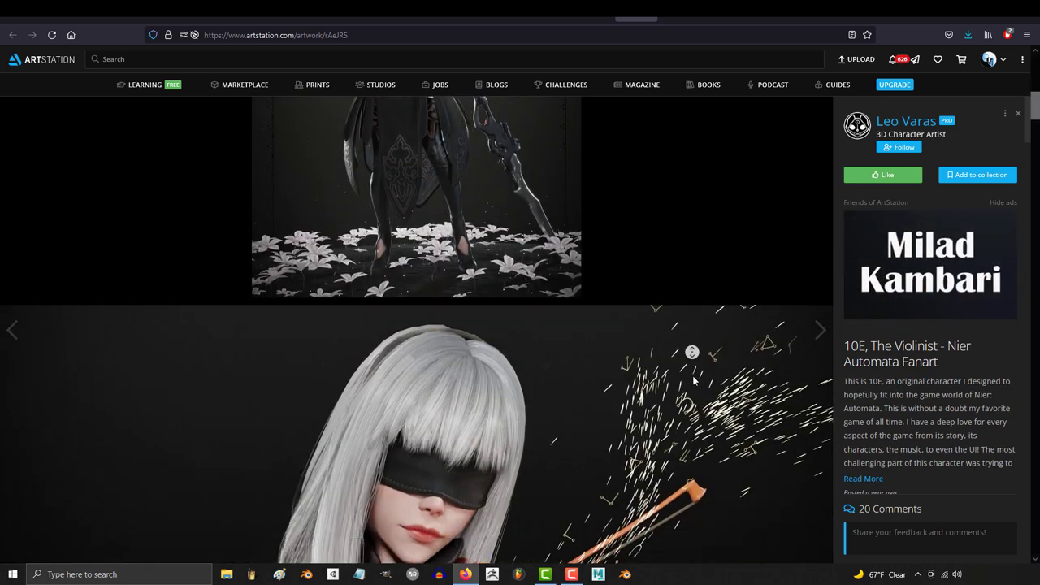
{"action": "scroll", "scroll_direction": "down", "scroll_amount": 3}
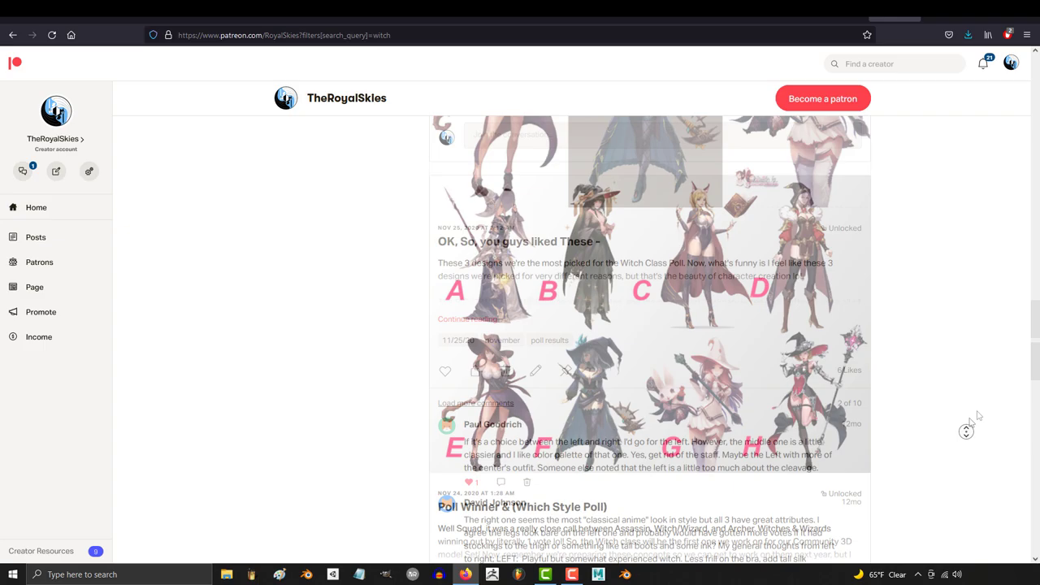
{"action": "scroll", "scroll_direction": "down", "scroll_amount": 3}
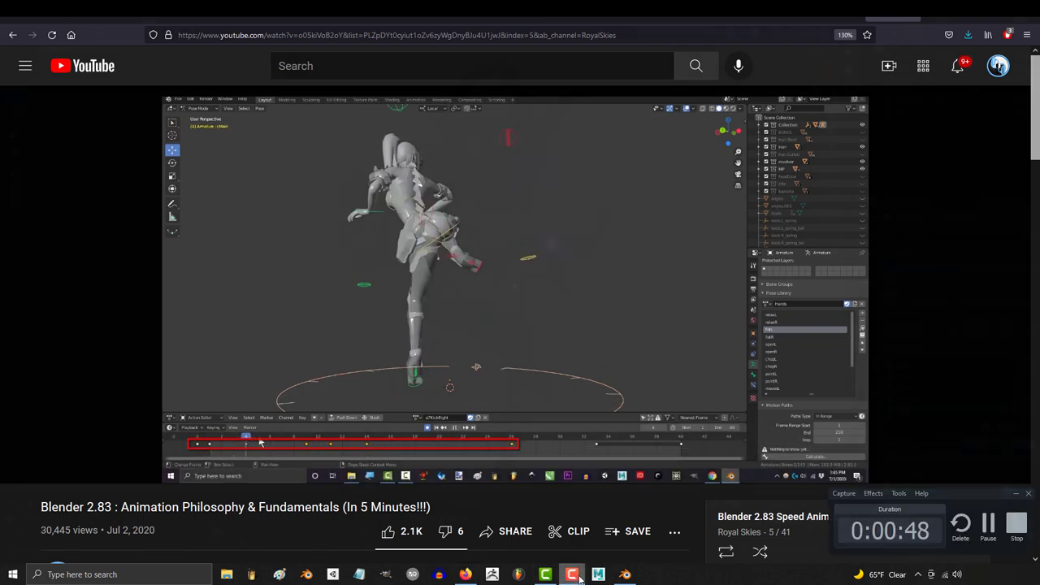
Step: Bring up the imported robot character's animation clip preview in Unity
{"action": "left_click", "coordinate": [598, 574]}
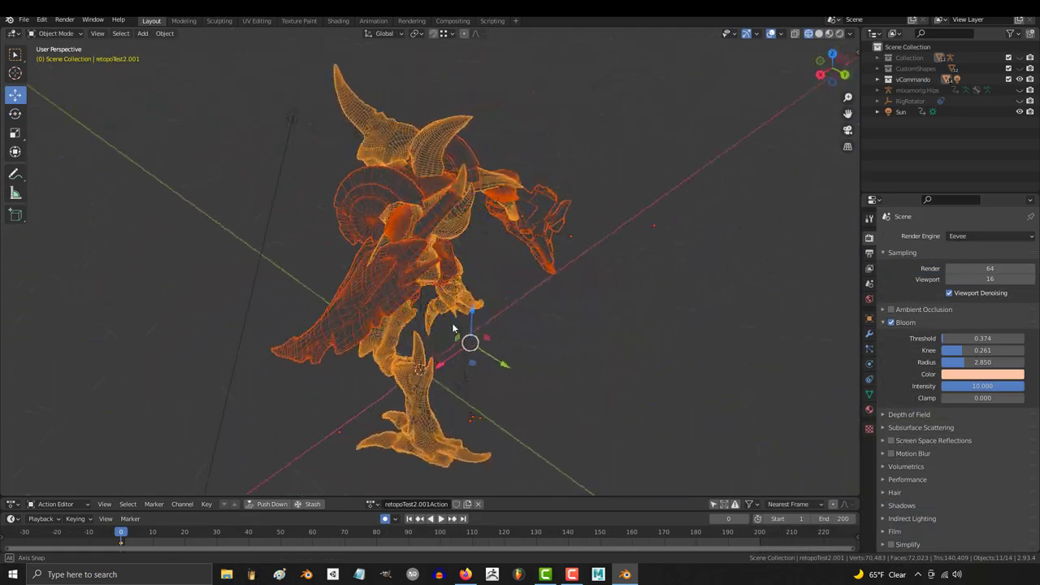
{"action": "left_click_drag", "start_coordinate": [455, 324], "coordinate": [178, 279]}
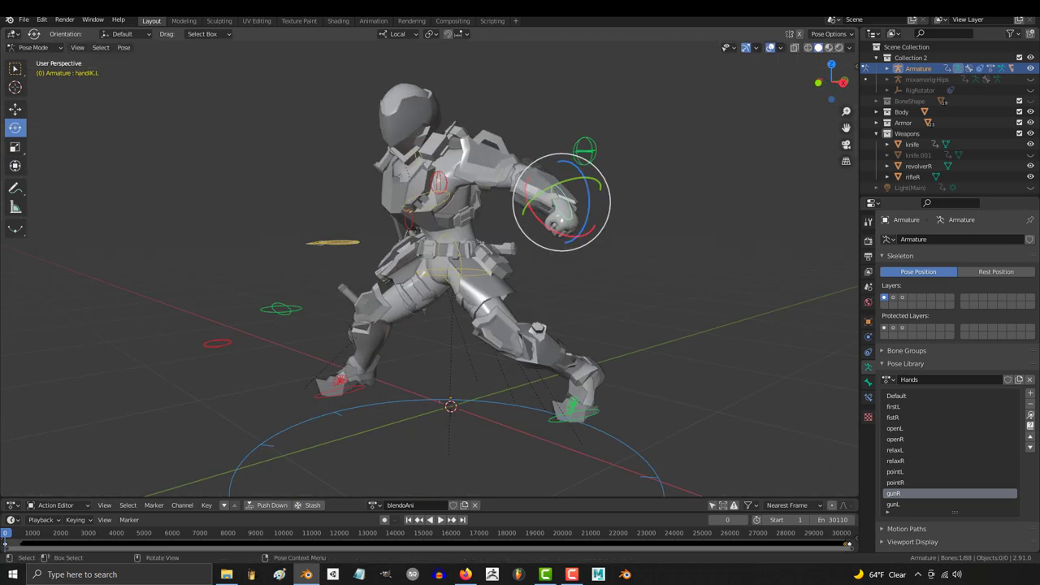
{"action": "left_click", "coordinate": [624, 575]}
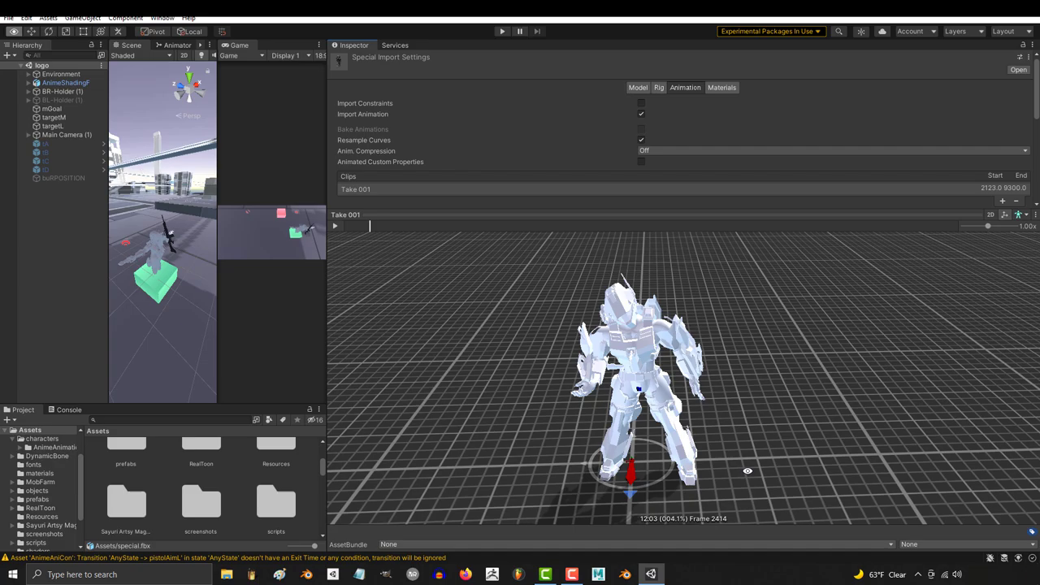